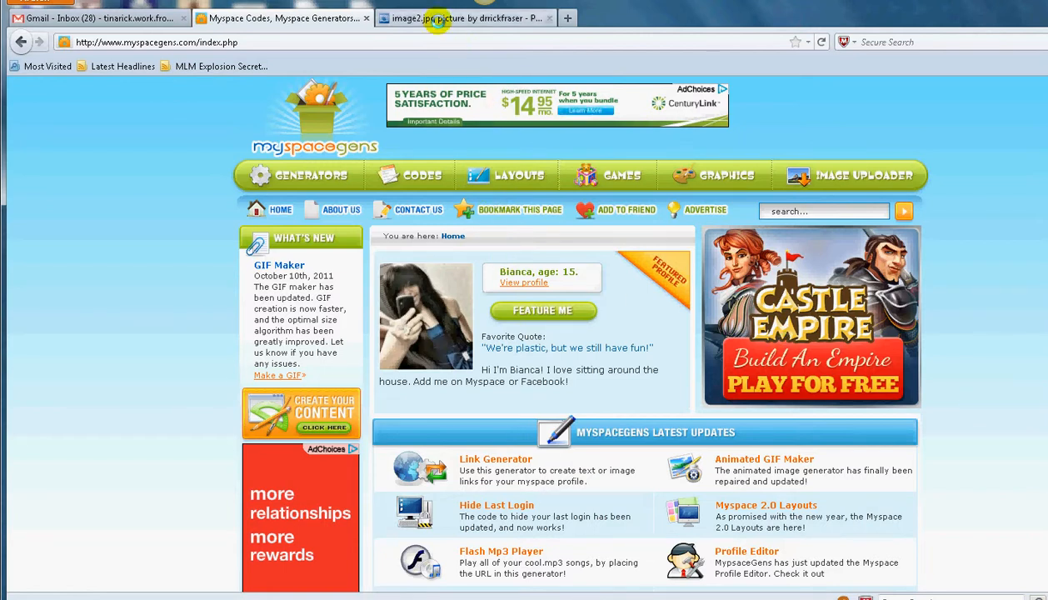
- Switch to the Photobucket image2.jpg tab and close the Share this photo dialog
click(462, 18)
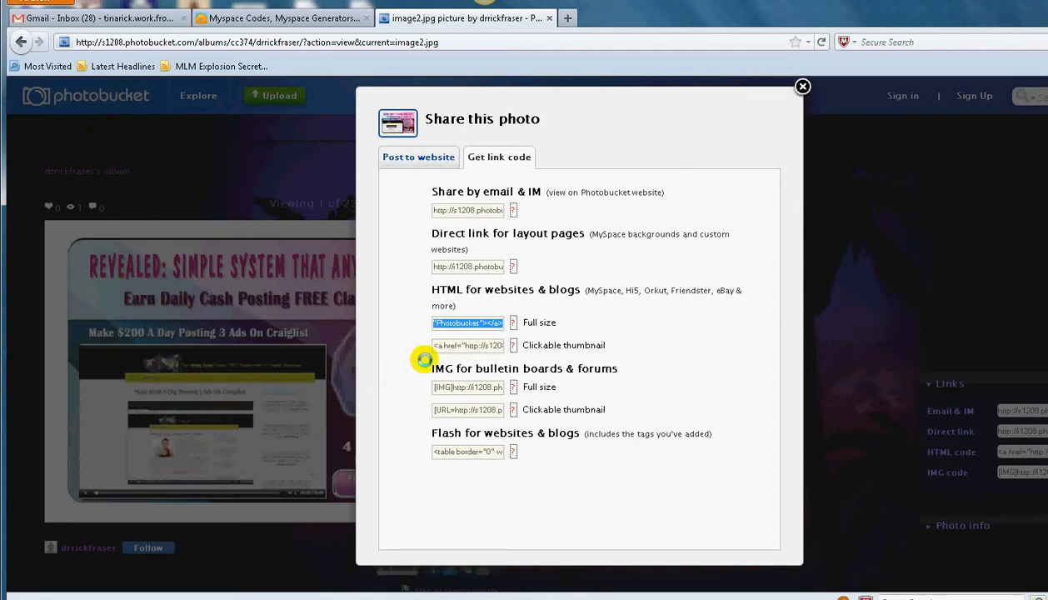
click(467, 322)
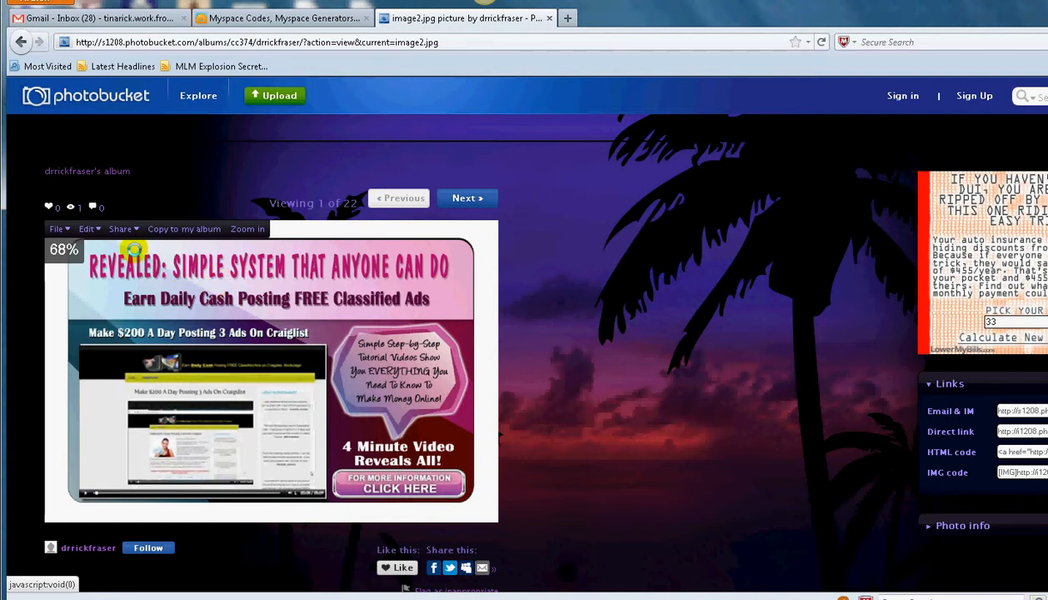
- Copy image2.jpg's full-size HTML code from Photobucket's Get link code tab
click(121, 229)
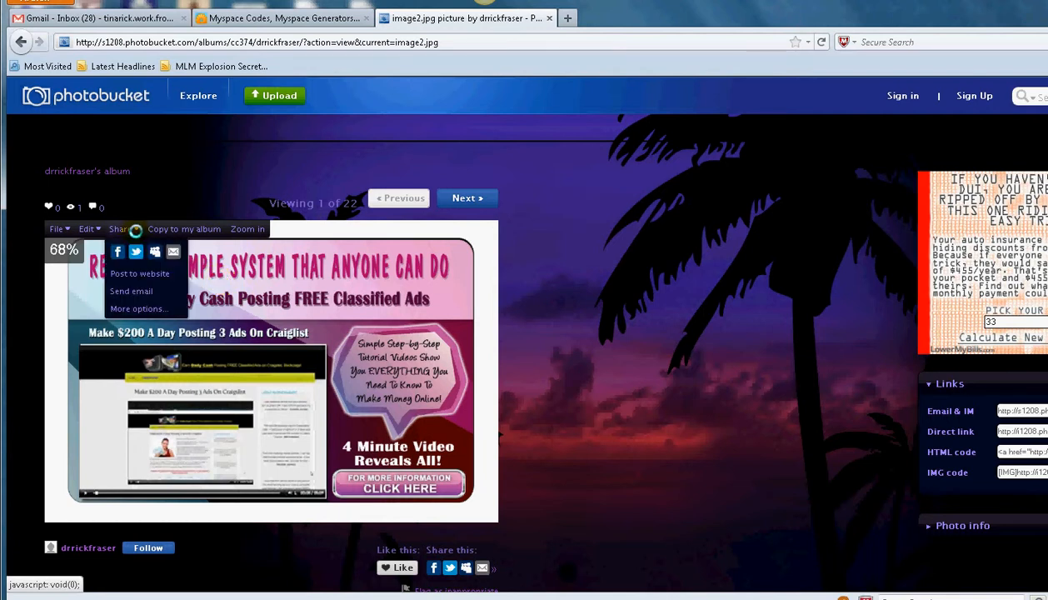
click(139, 274)
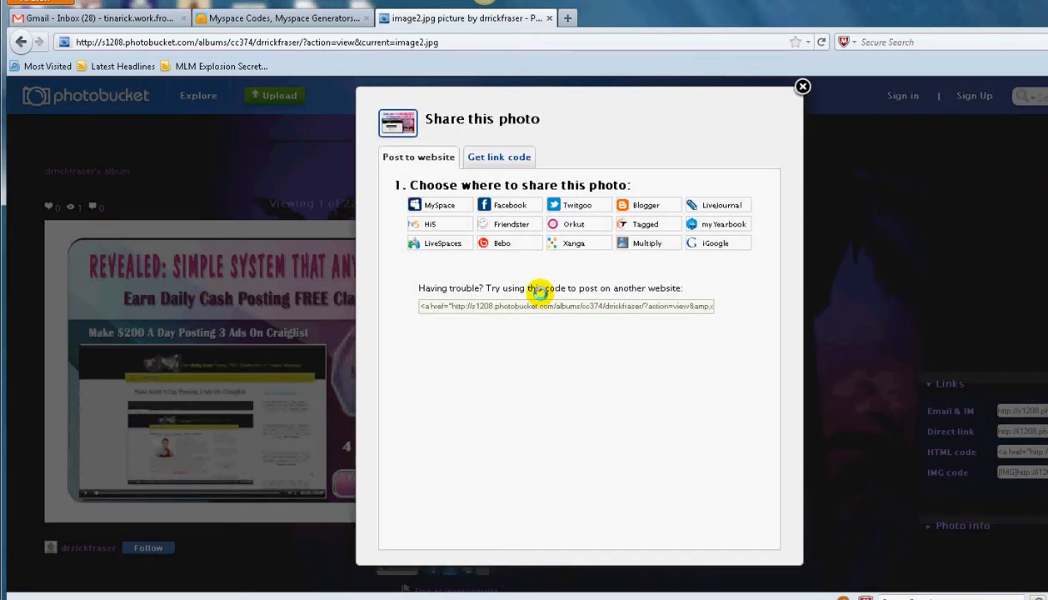
click(499, 157)
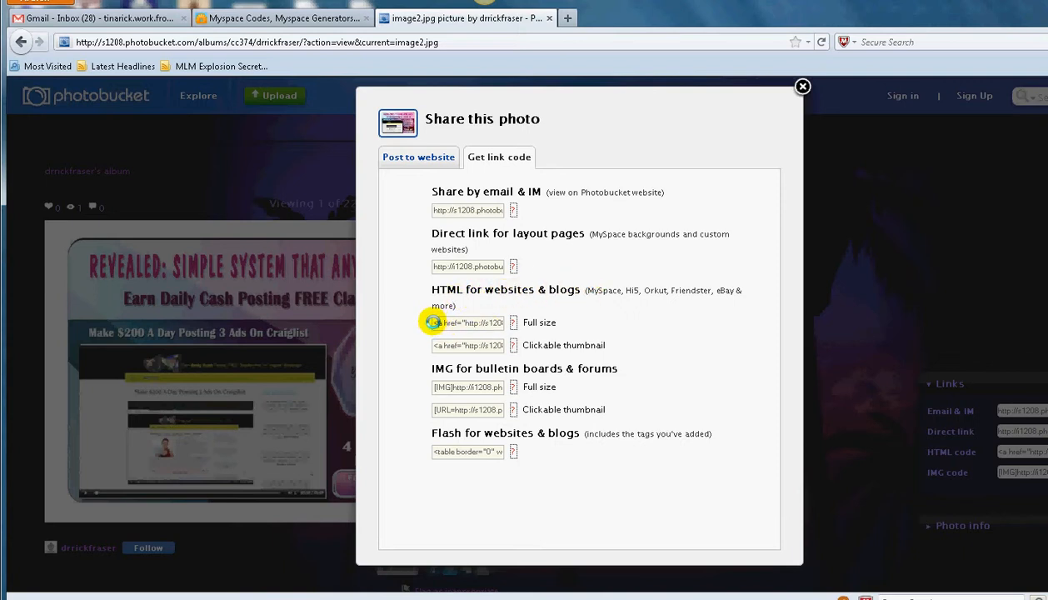
click(467, 323)
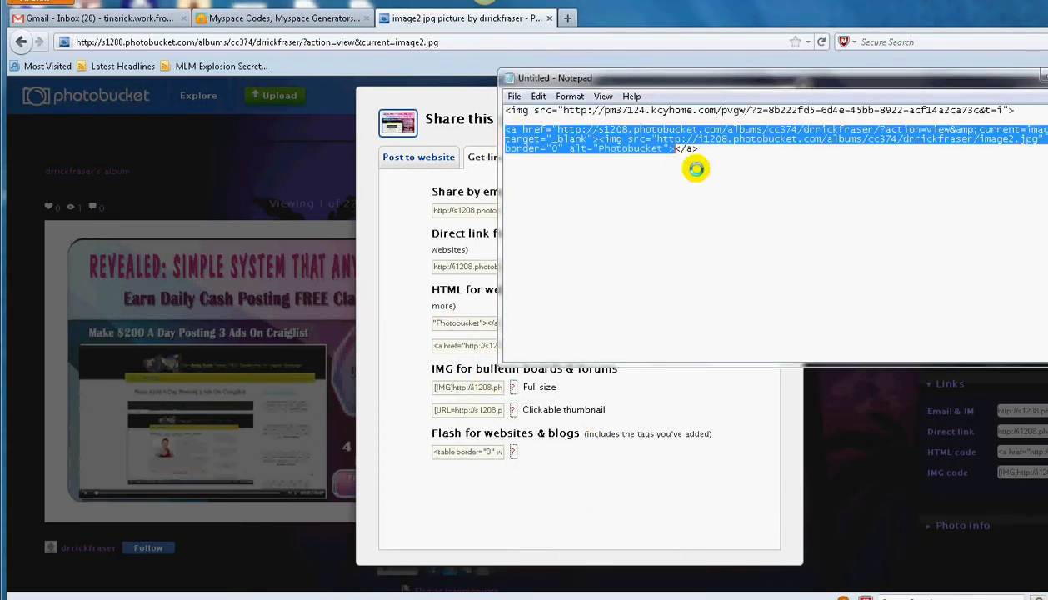
key(Delete)
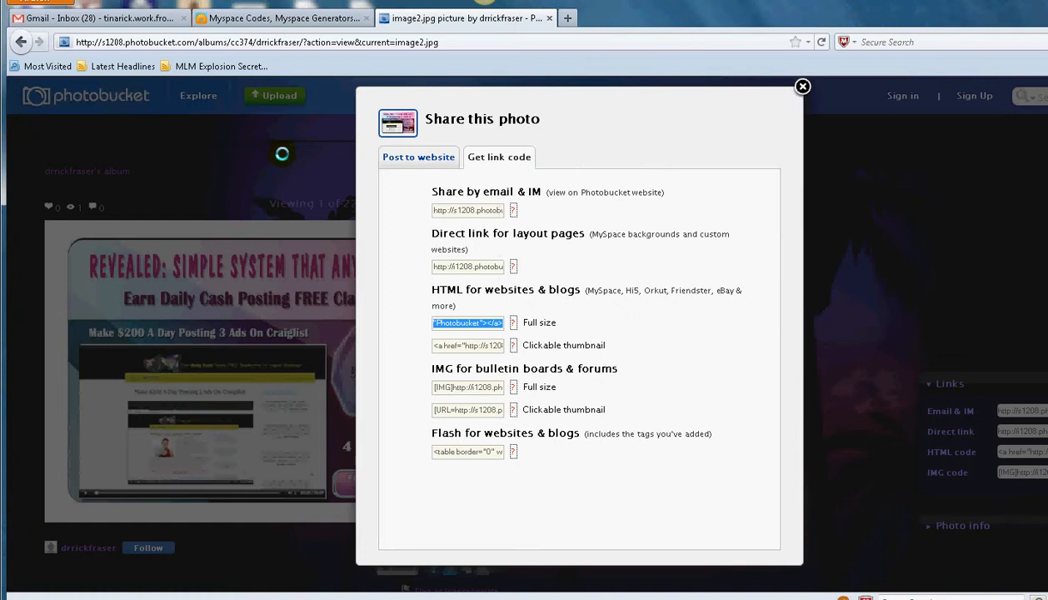
mouse_move(261, 18)
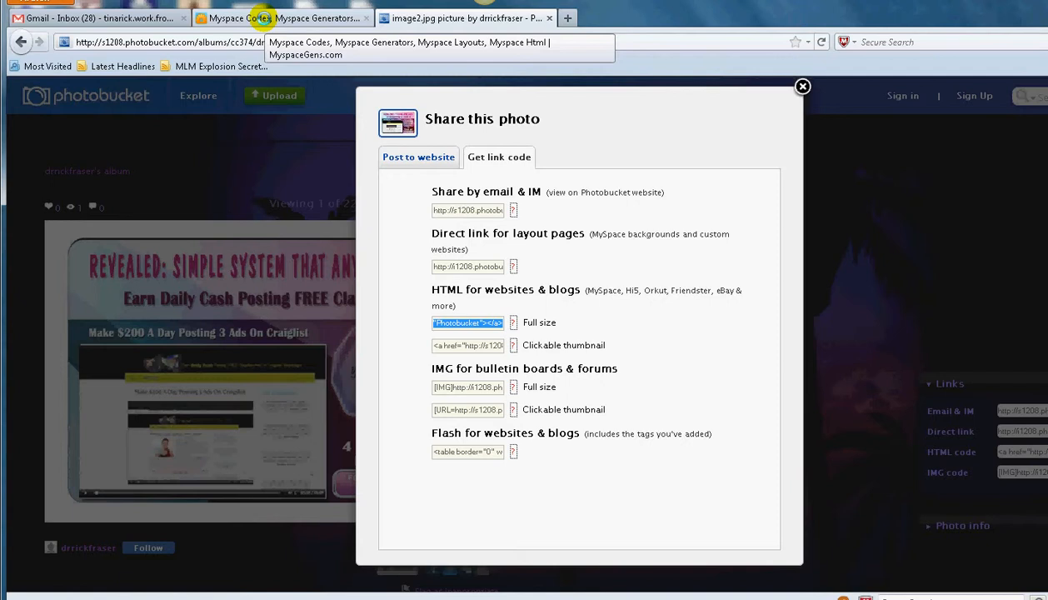
- Open the Link Generator page on MySpaceGens
click(280, 17)
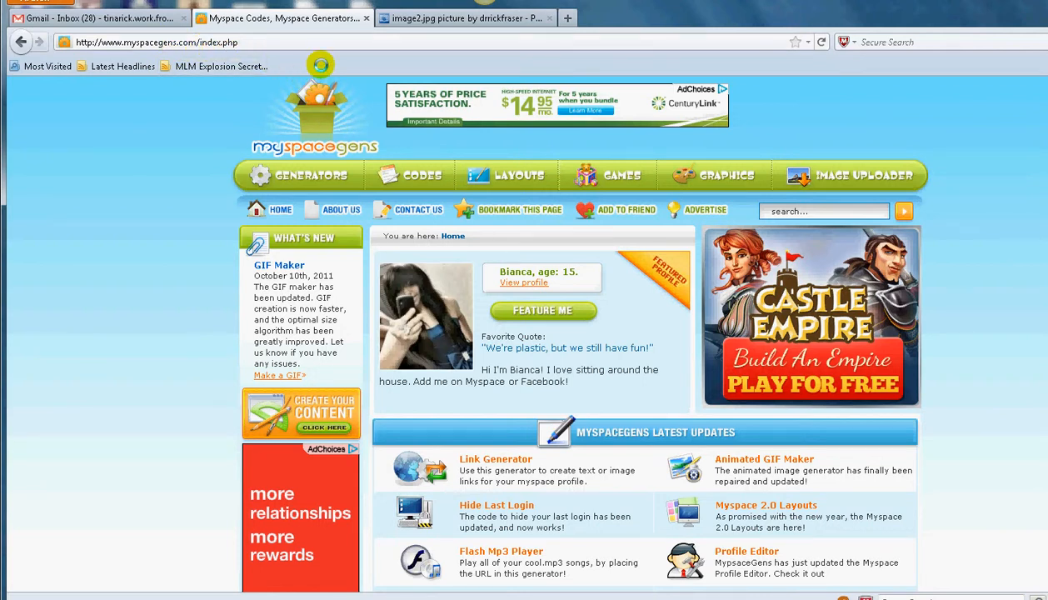
mouse_move(551, 434)
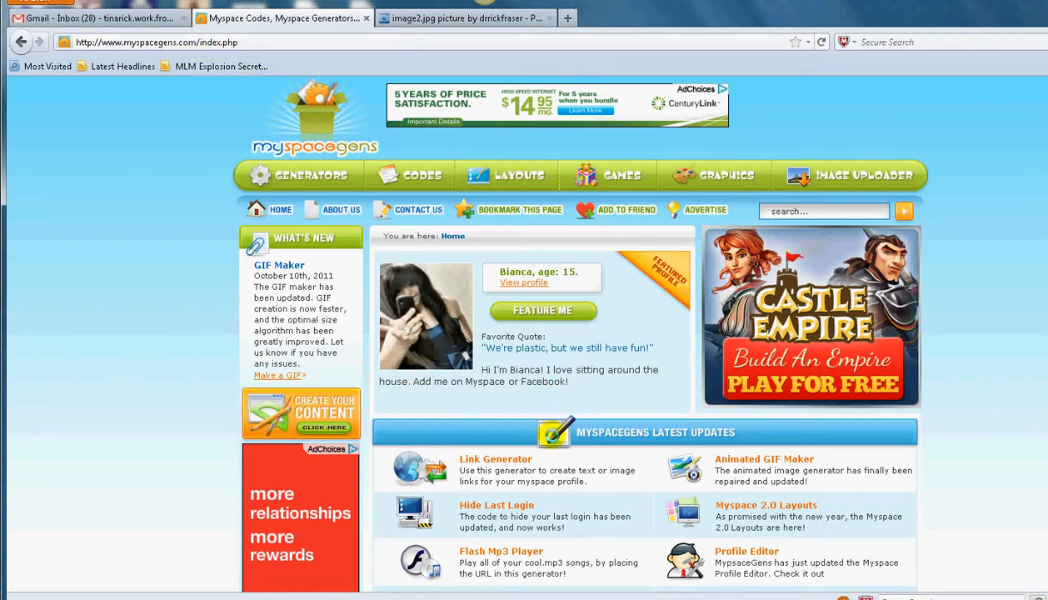
mouse_move(487, 459)
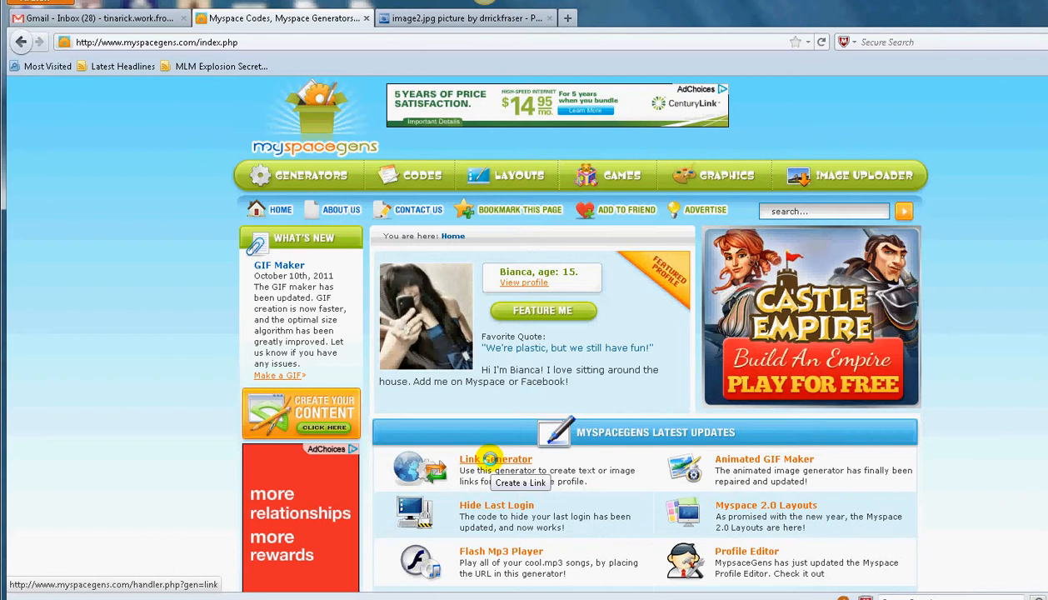
click(496, 459)
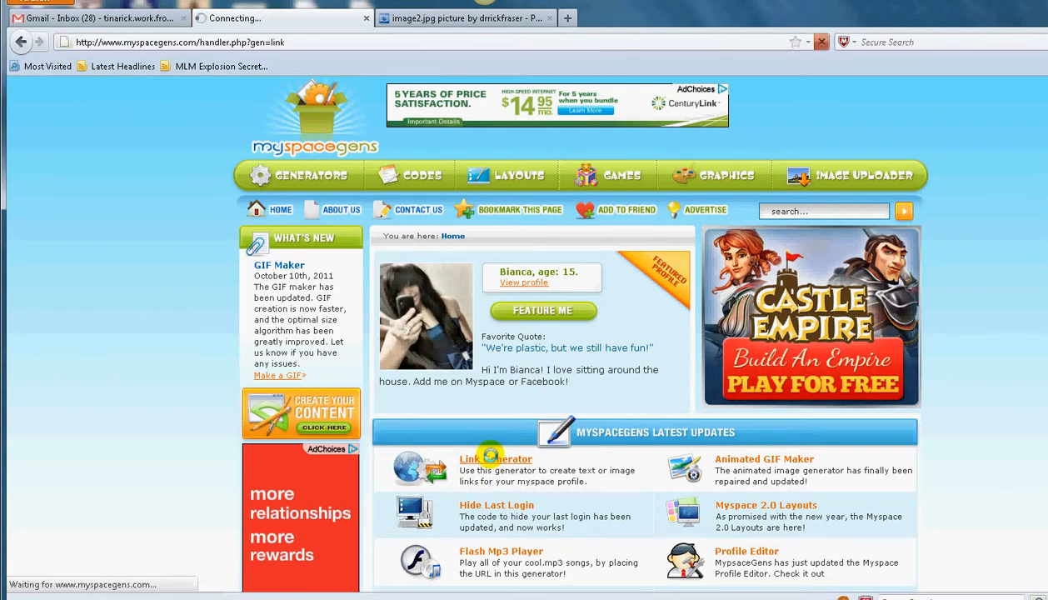
click(487, 459)
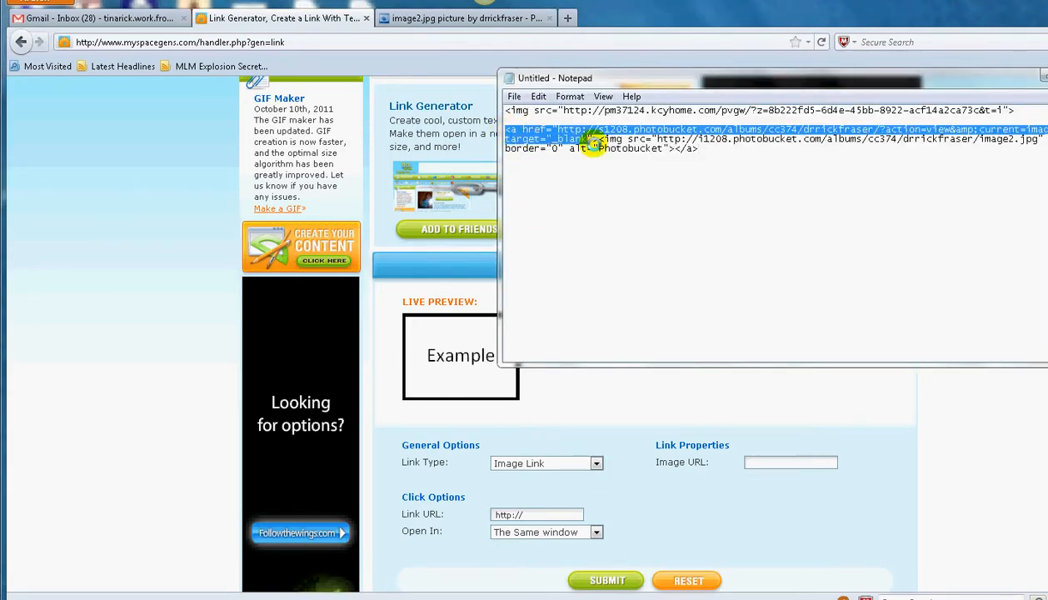
- Copy the Photobucket HTML code from the Notepad document
right_click(591, 142)
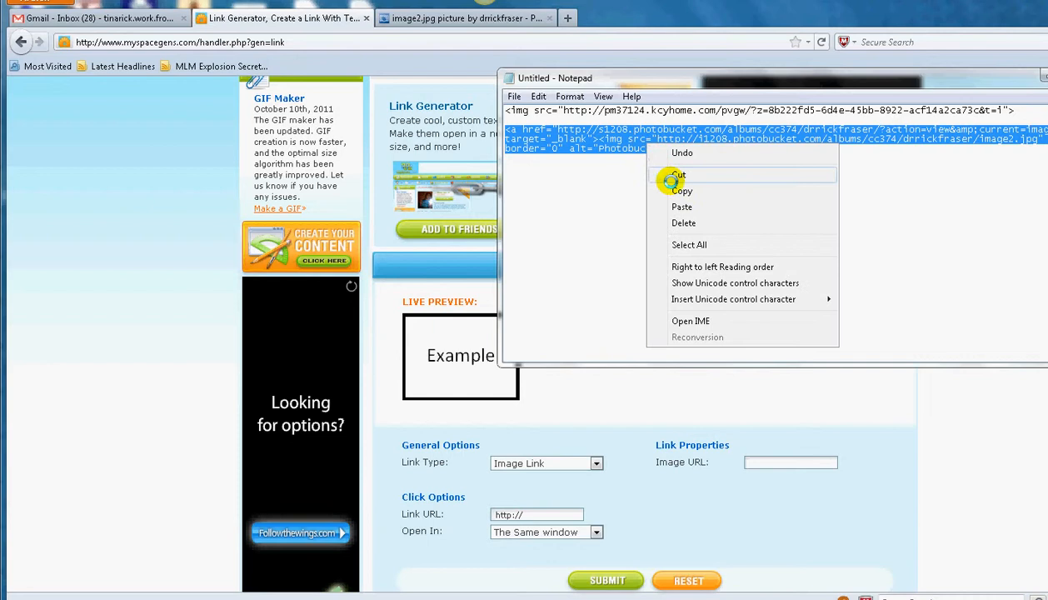
click(681, 190)
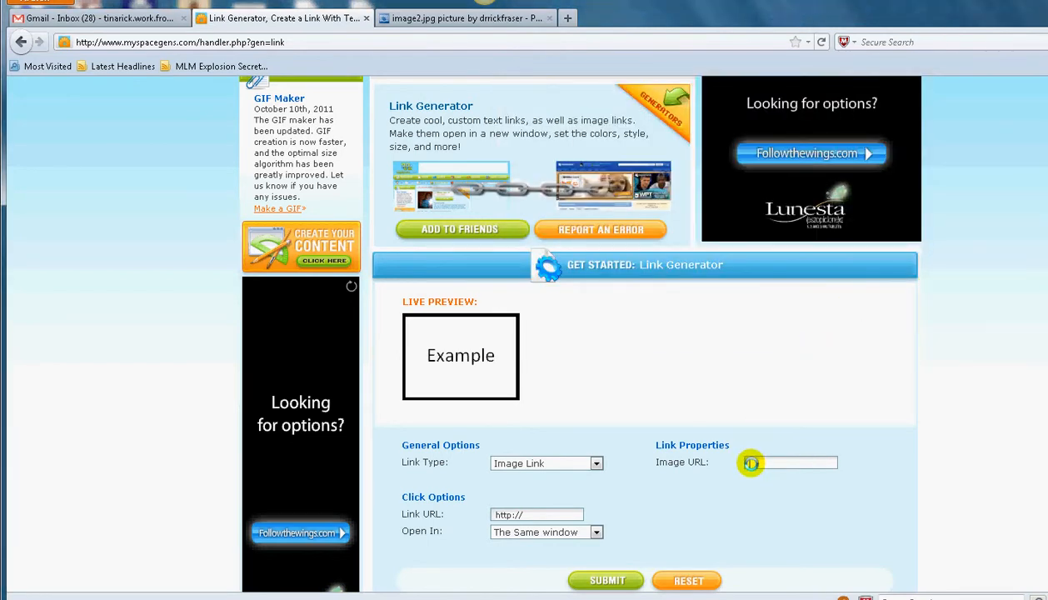
text(Photobucket"></a>)
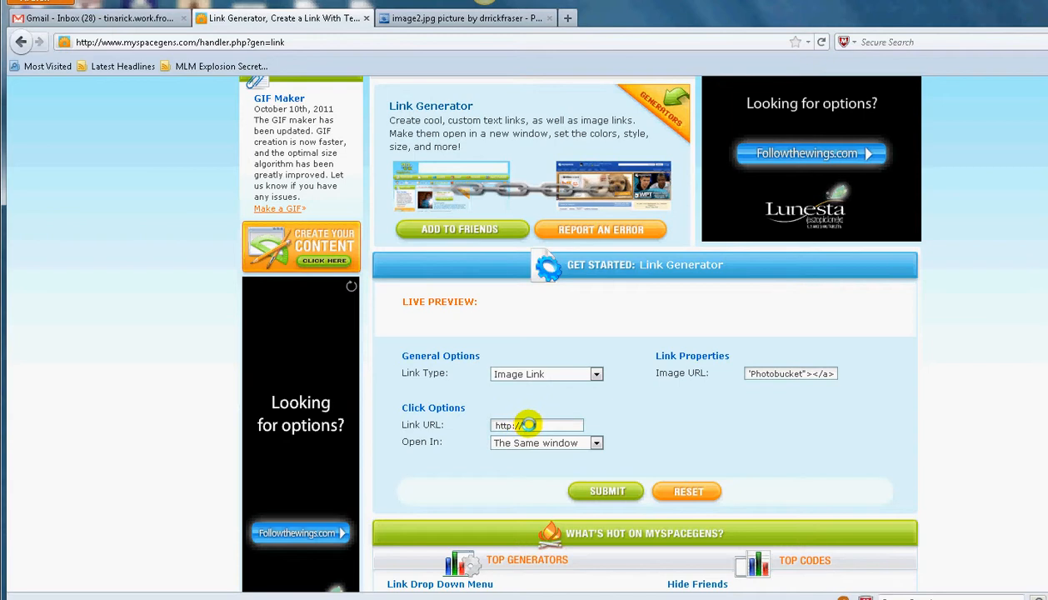
text(www)
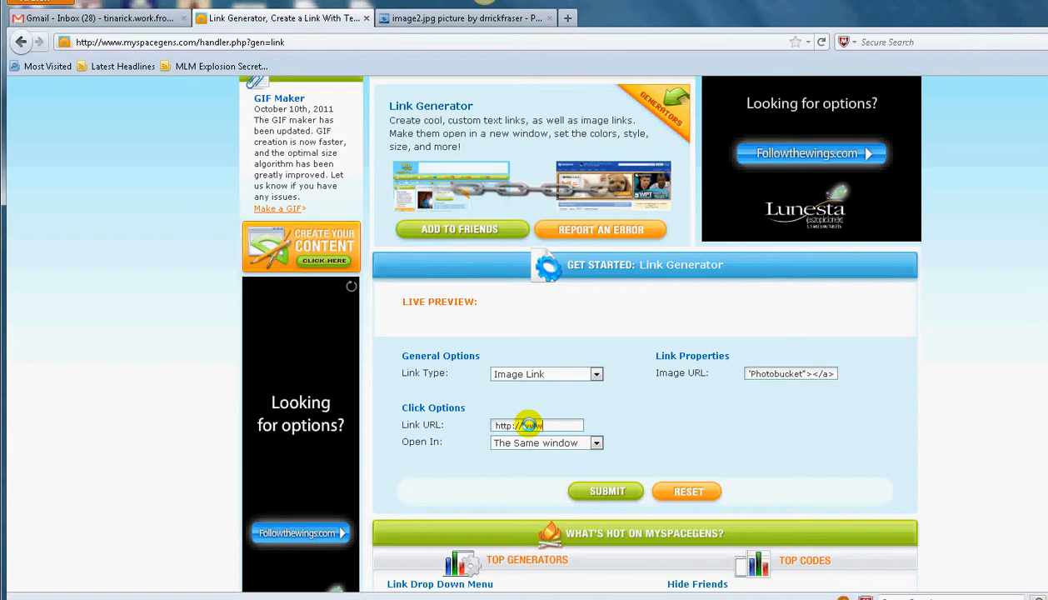
text(.drrickfraser.info)
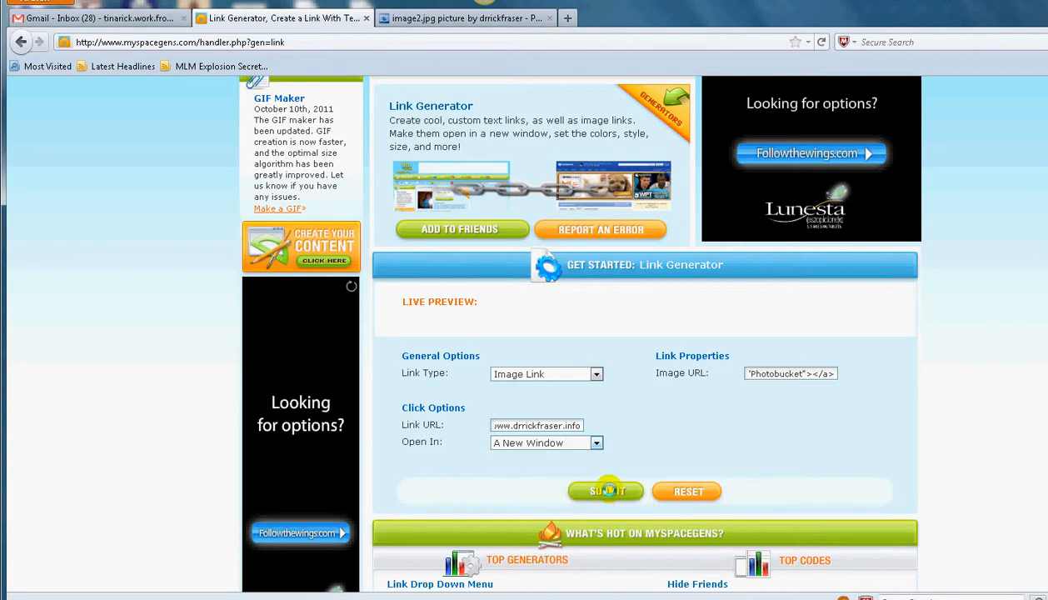
- Submit the form and test the custom image link opening drrickfraser.info
click(606, 490)
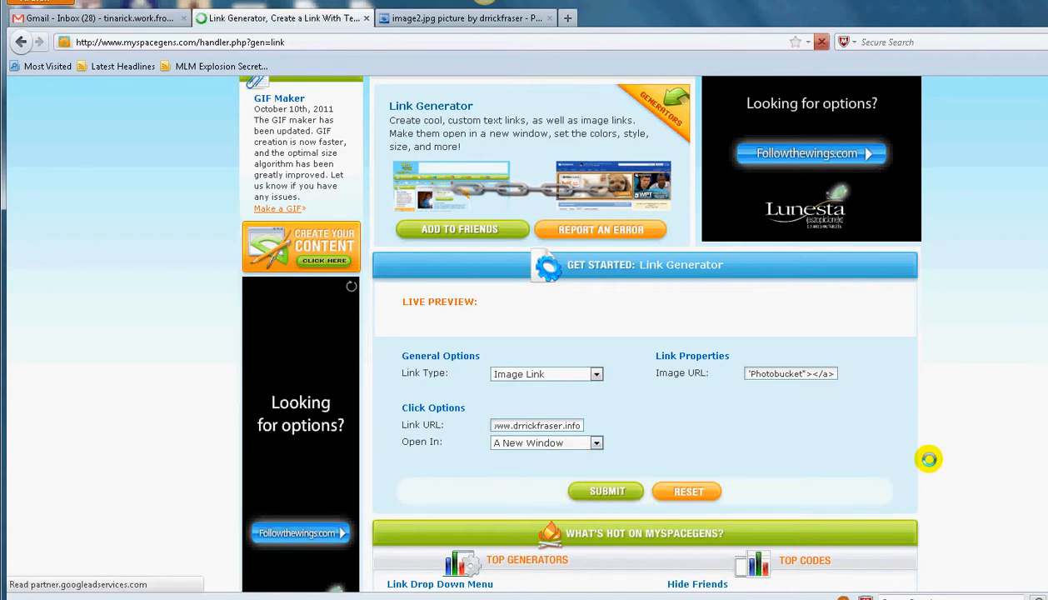
click(606, 491)
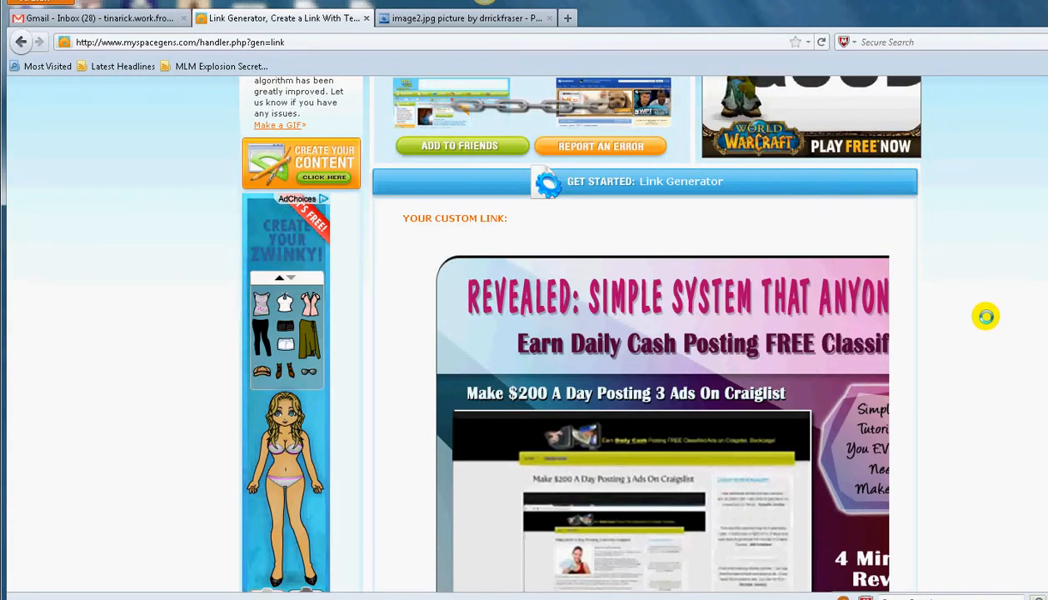
scroll(down, 3)
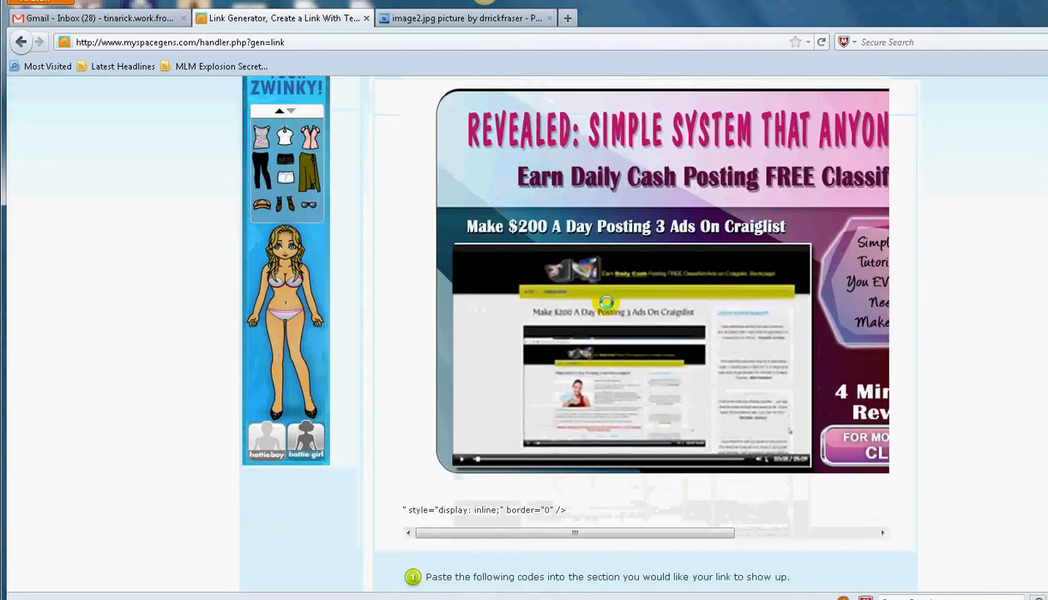
scroll(down, 3)
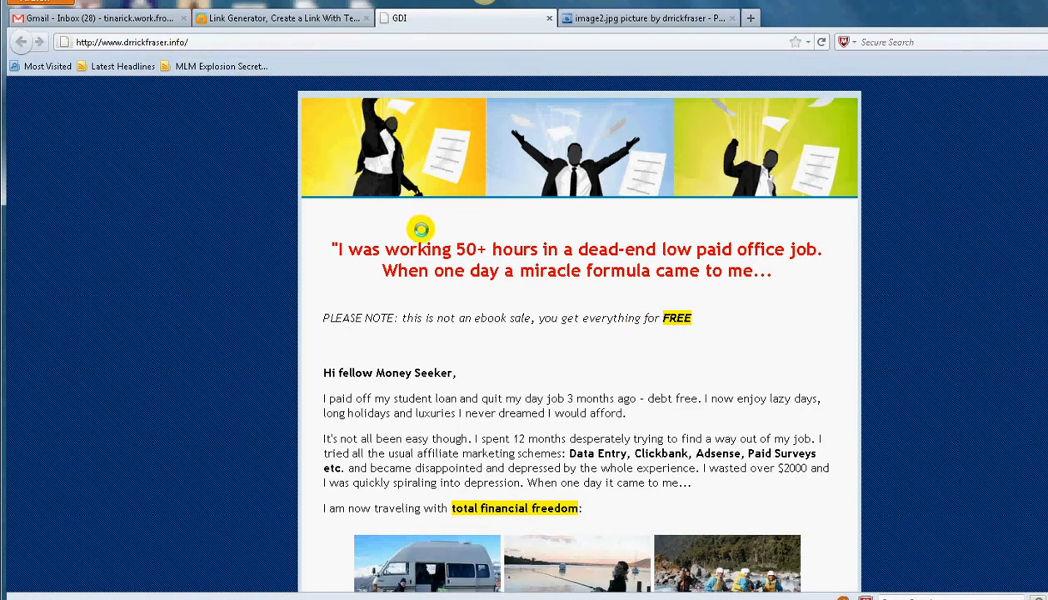
- Return to the MySpaceGens tab showing the generated link code
click(284, 17)
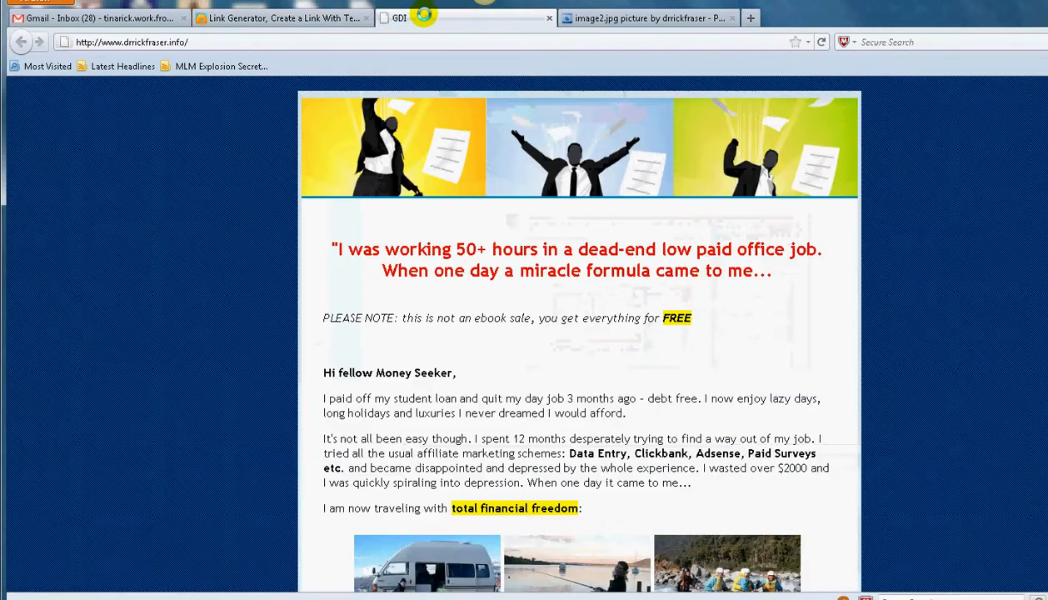
click(281, 18)
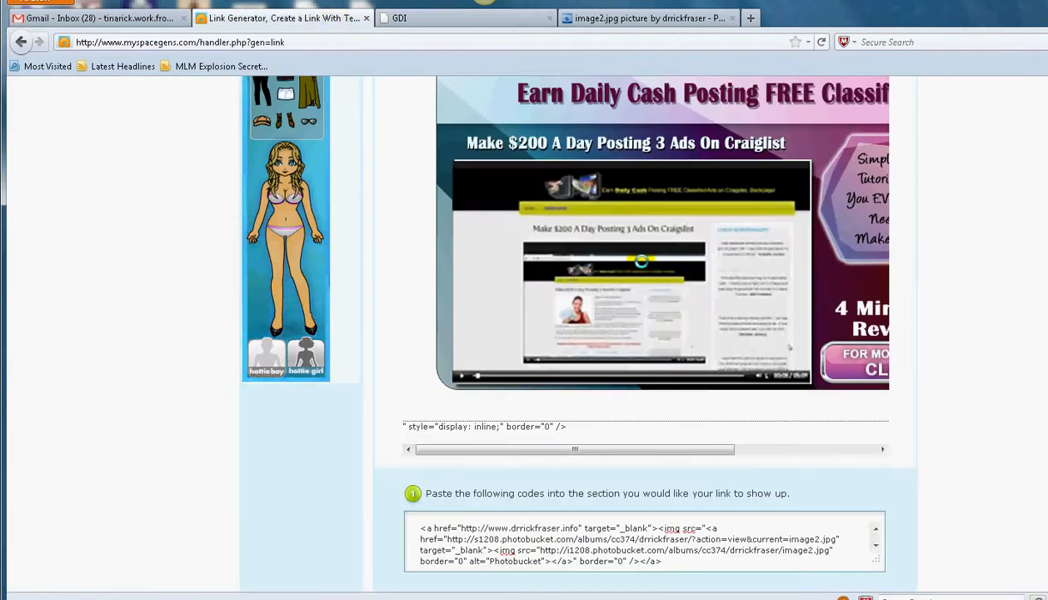
- Scroll down to the generated image link code box
scroll(down, 3)
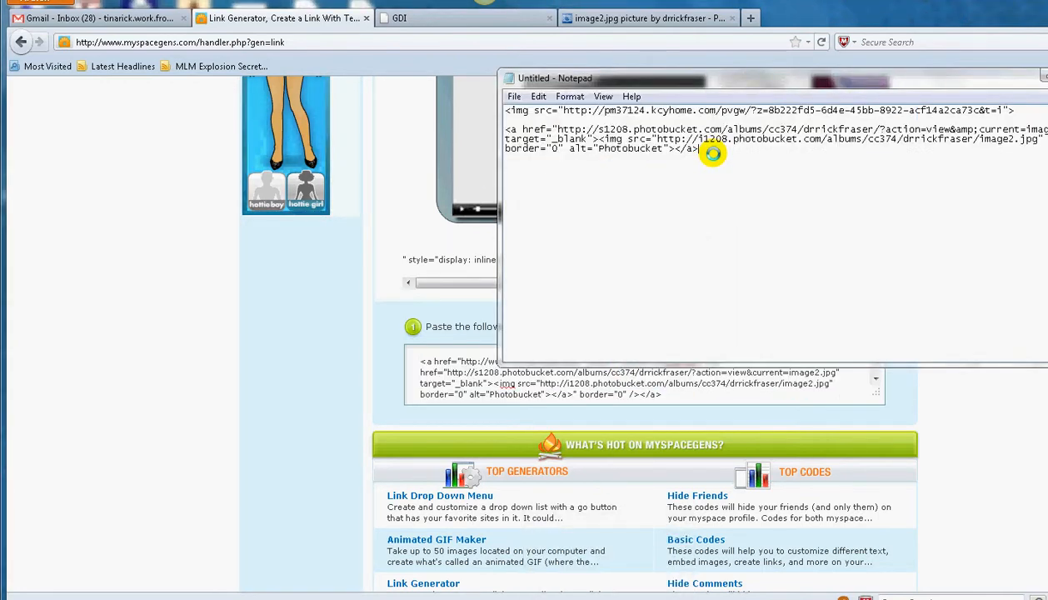
- Type a === separator line and paste the drrickfraser.info link code below it
text(===)
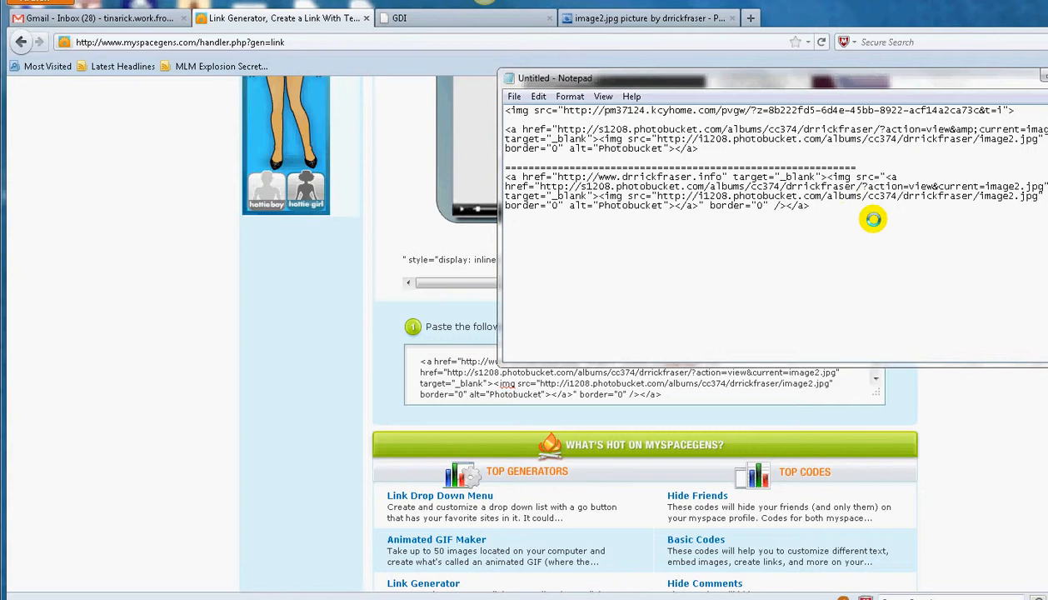
click(809, 205)
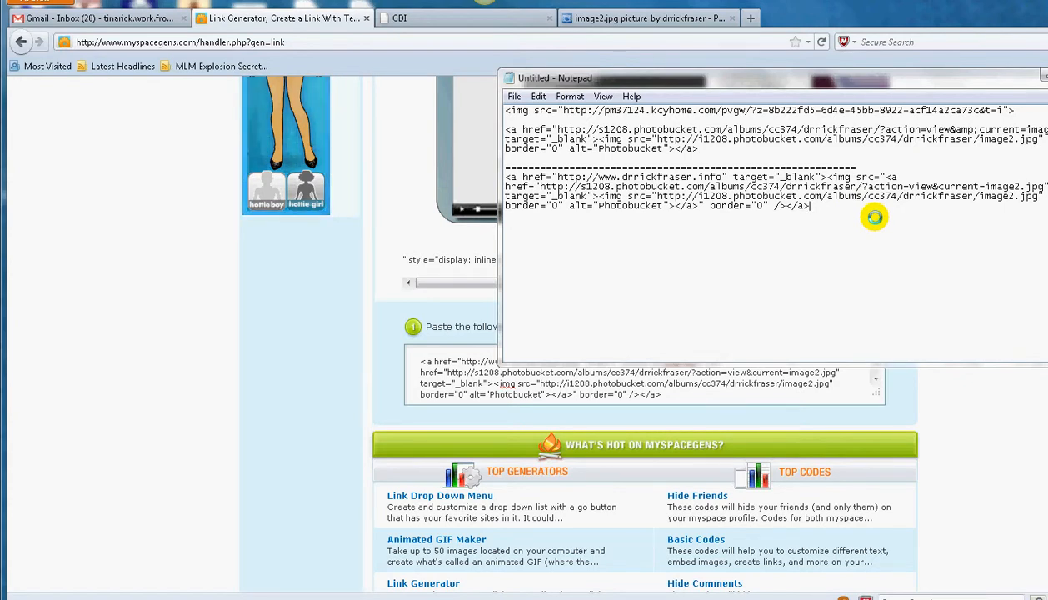
mouse_move(953, 469)
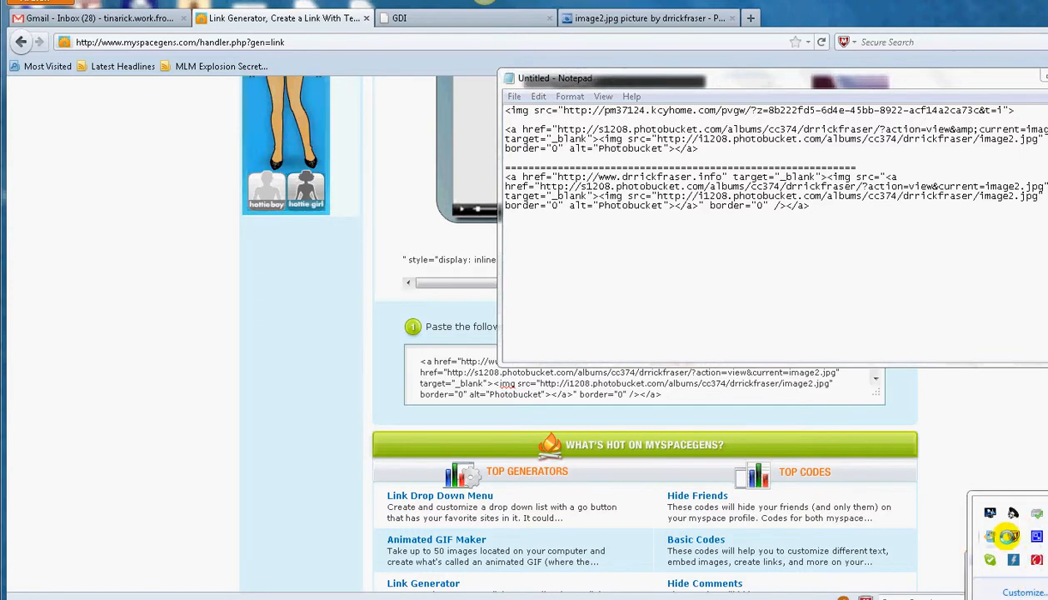
mouse_move(937, 536)
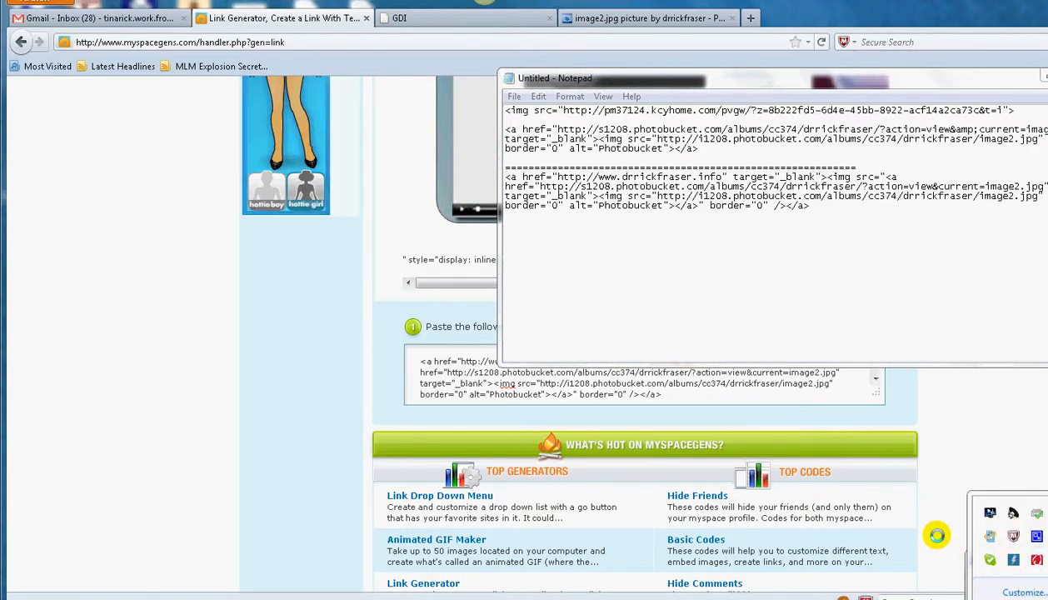